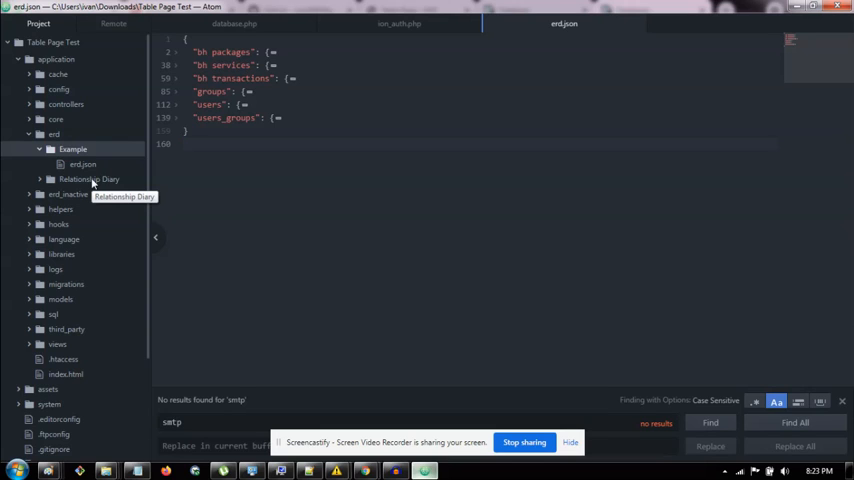
# - Collapse the Example folder, expand Relationship Diary, and open its erd.json
pyautogui.click(185, 143)
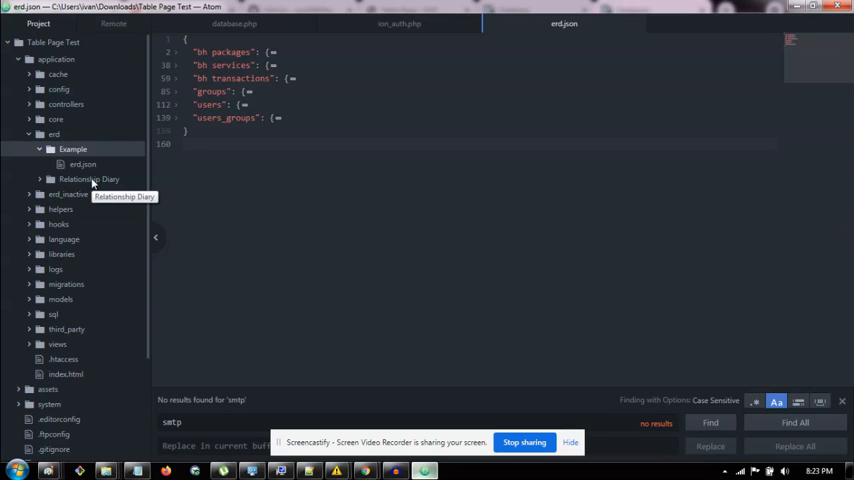
pyautogui.click(183, 143)
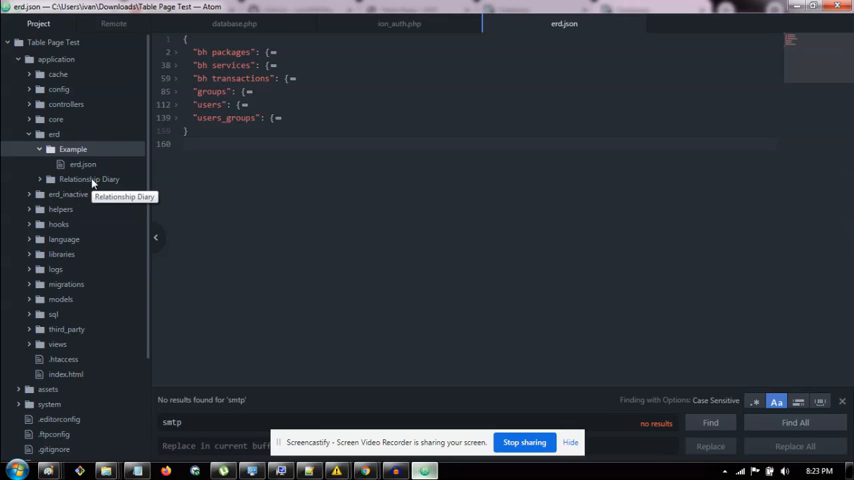
pyautogui.click(184, 143)
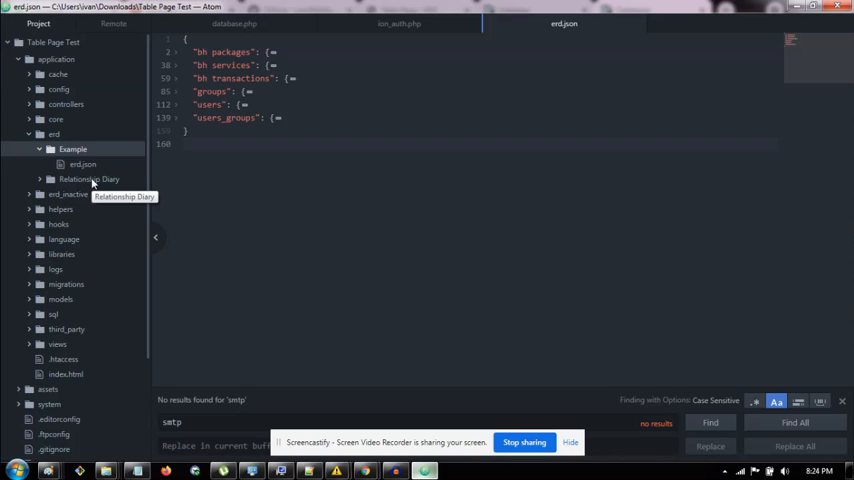
pyautogui.click(184, 143)
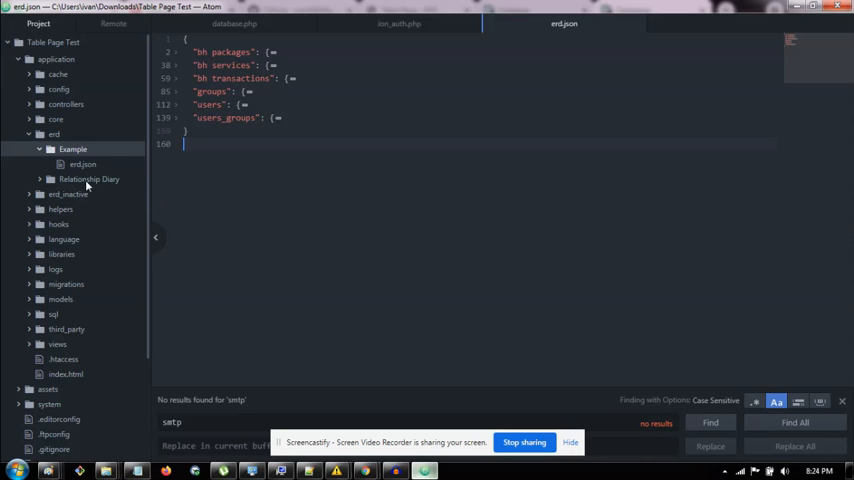
pyautogui.click(89, 179)
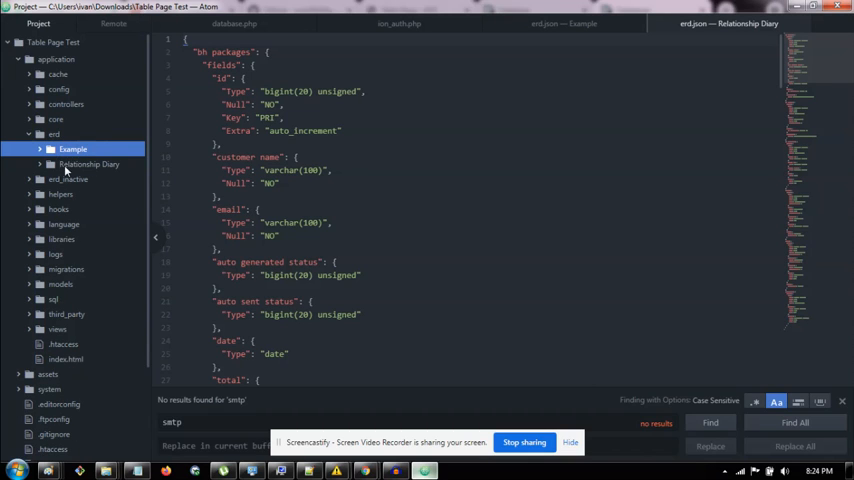
pyautogui.click(89, 163)
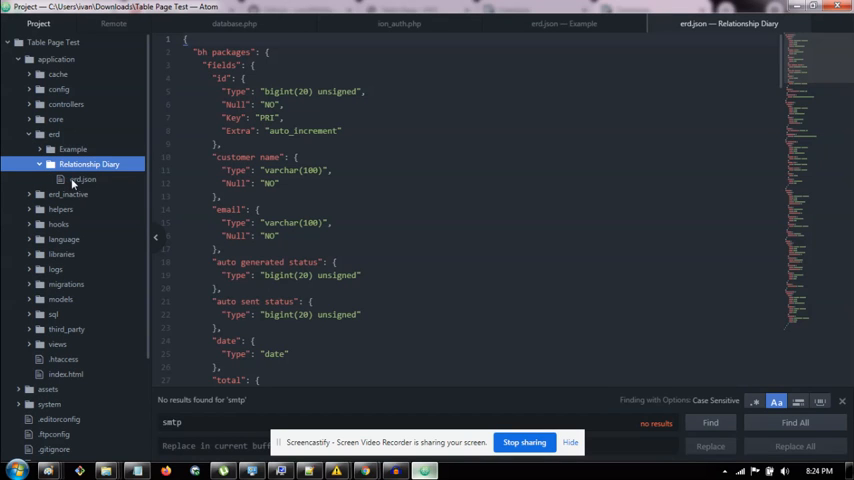
pyautogui.click(83, 179)
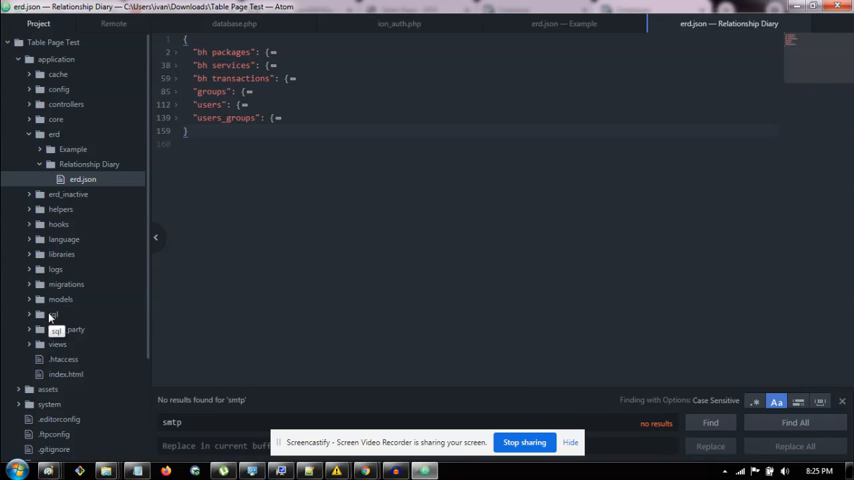
# - Expand the sql folder and its subfolder 3 in the Project tree
pyautogui.click(53, 314)
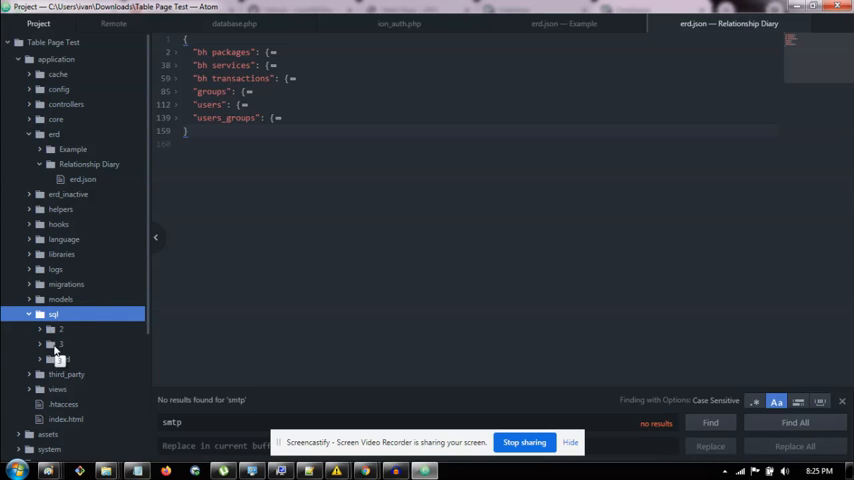
pyautogui.click(61, 343)
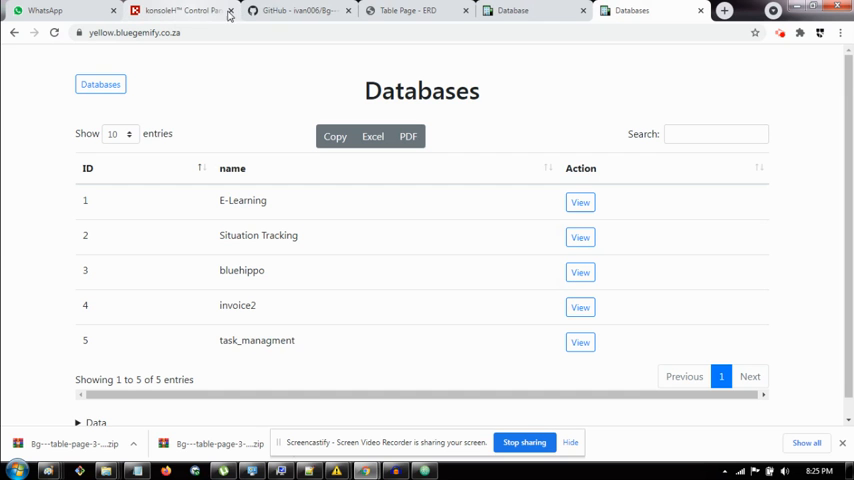
# - Launch phpMyAdmin for the cooltest database from the konsoleH control panel
pyautogui.click(180, 10)
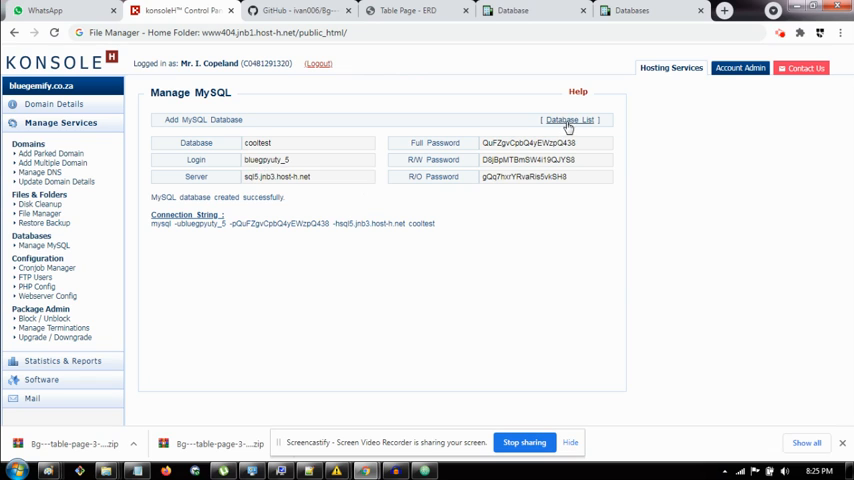
pyautogui.click(567, 120)
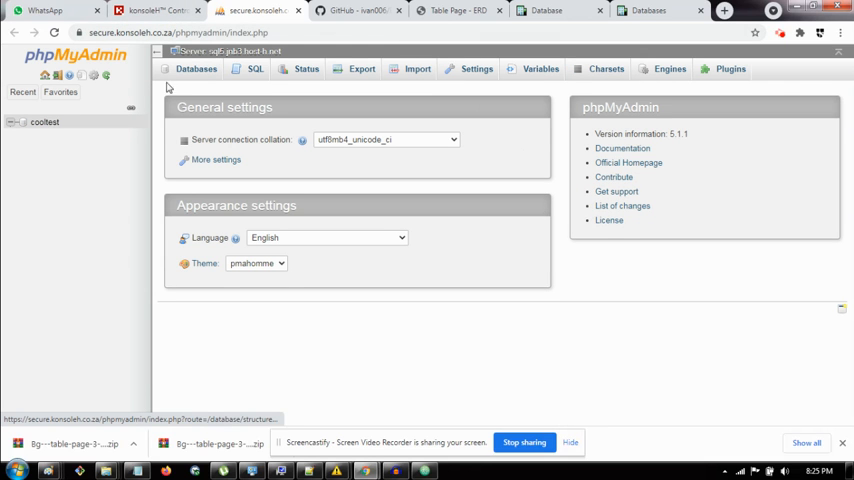
# - Run the DROP/CREATE table script on cooltest, selecting the database after the error
pyautogui.click(256, 68)
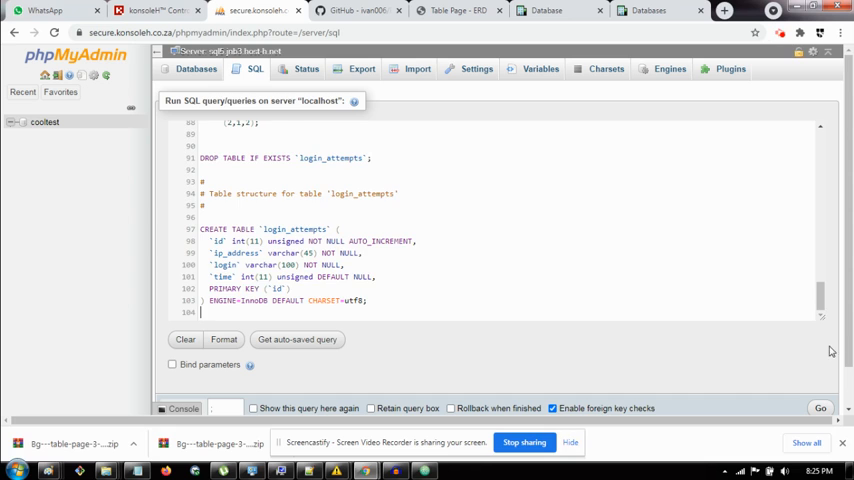
pyautogui.click(820, 364)
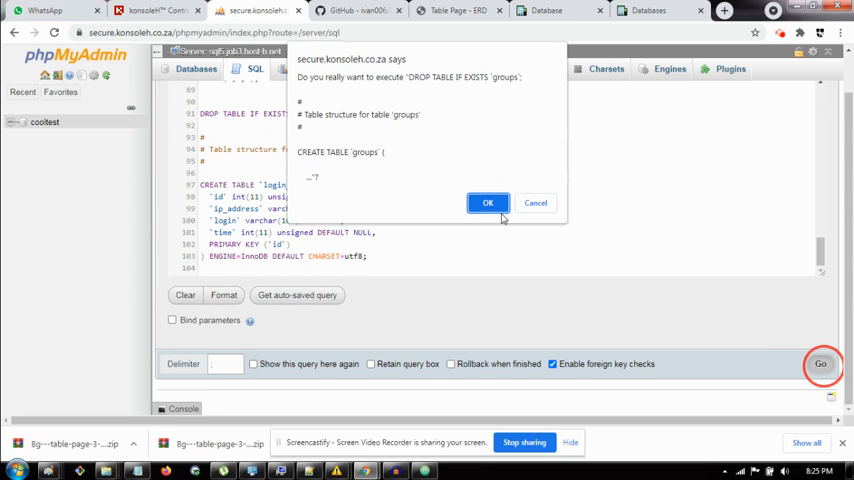
pyautogui.click(487, 202)
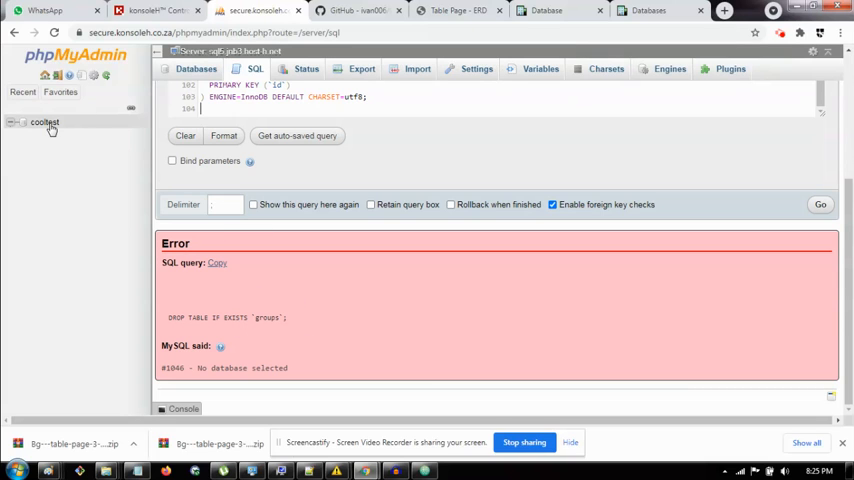
pyautogui.click(44, 122)
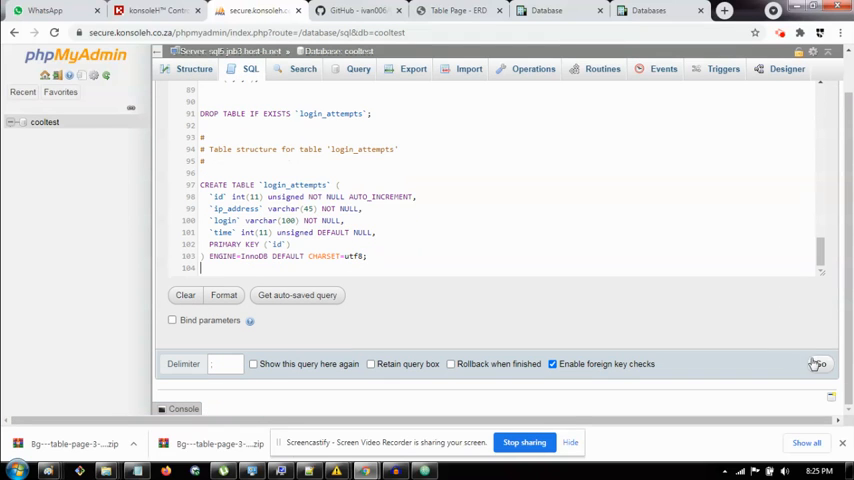
pyautogui.click(819, 364)
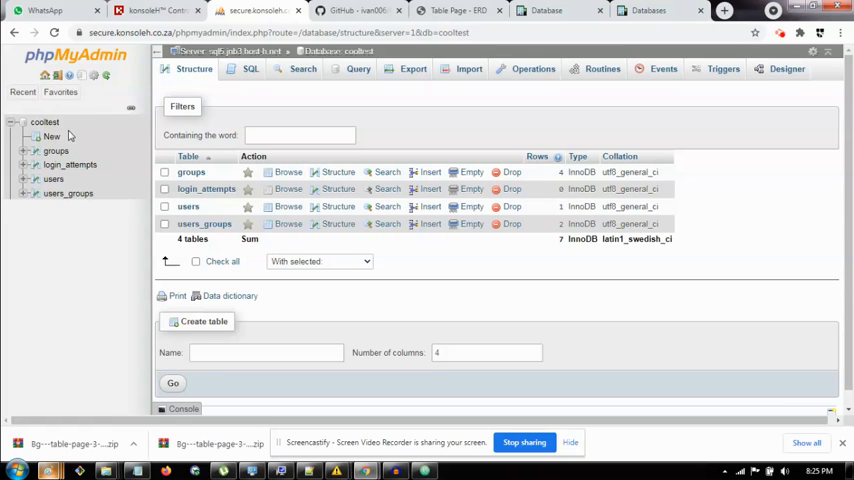
# - Run the _activity_log CREATE TABLE query from cooltest's SQL tab
pyautogui.click(250, 68)
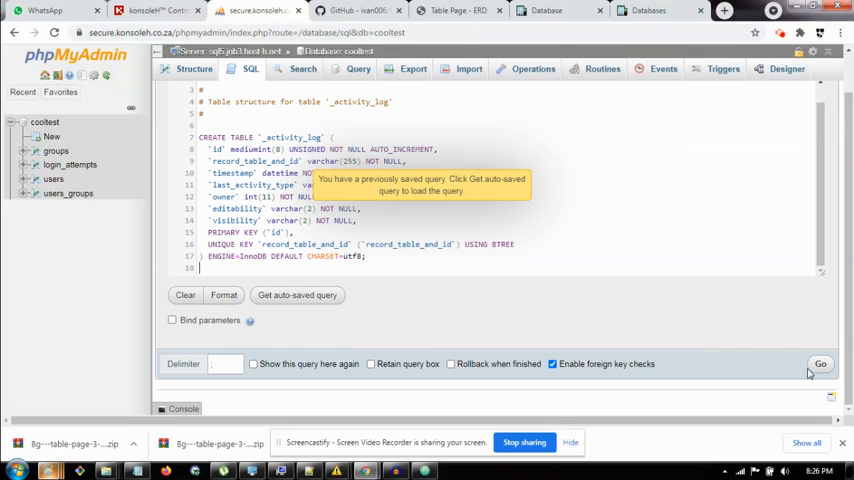
pyautogui.click(820, 363)
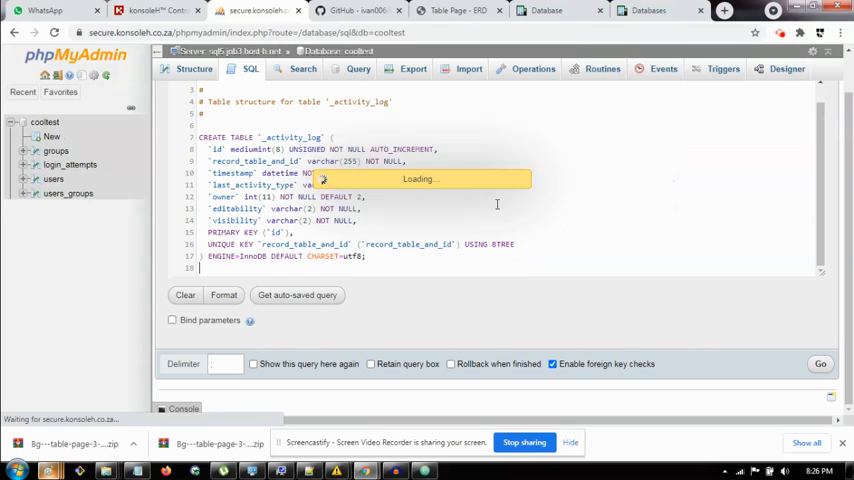
pyautogui.click(820, 363)
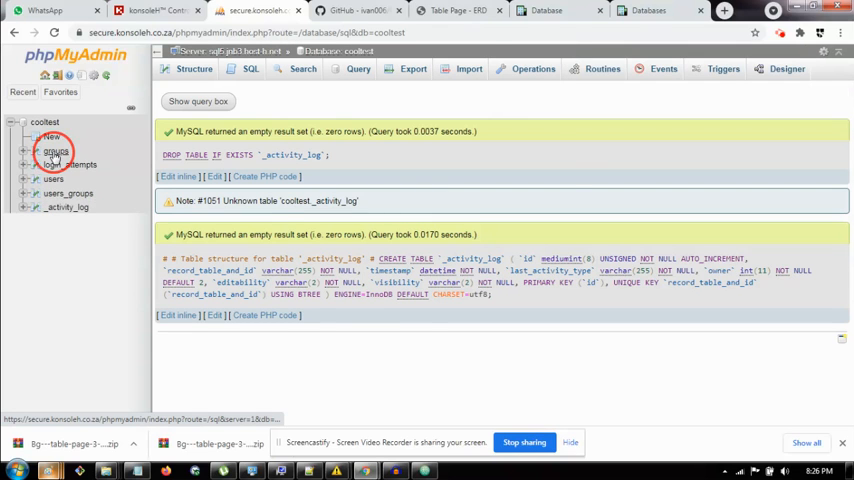
# - Browse the seeded rows of the groups, users and users_groups tables
pyautogui.click(55, 150)
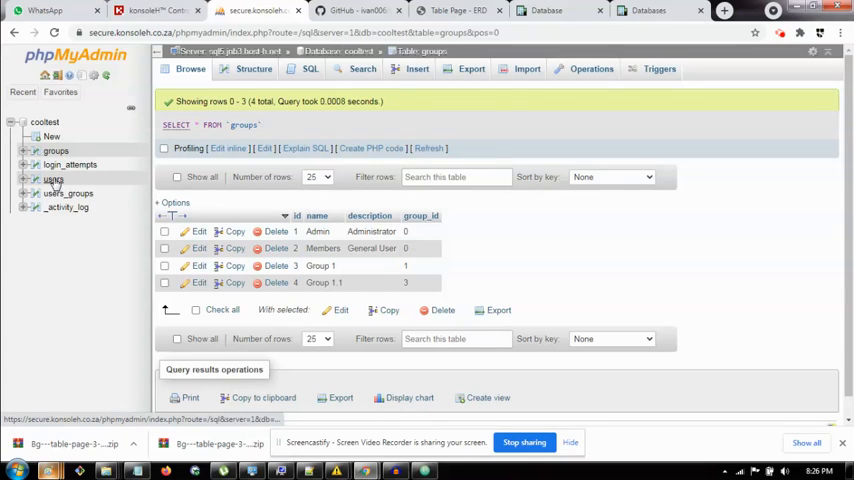
pyautogui.moveTo(58, 193)
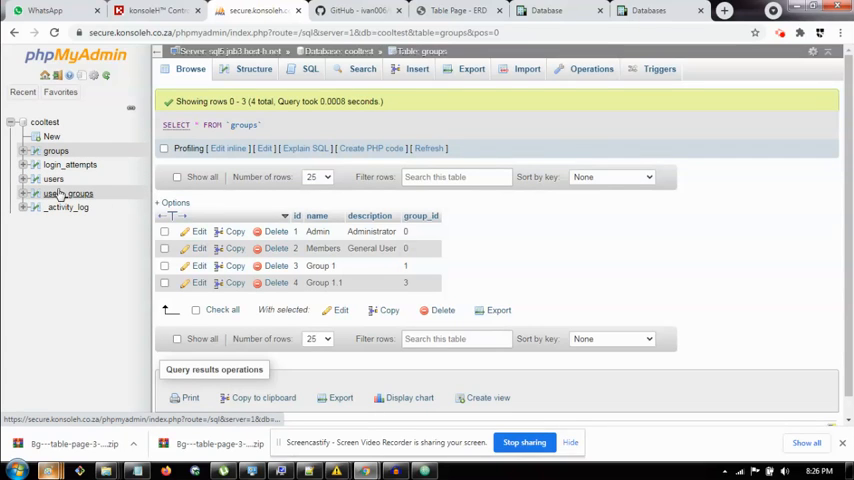
pyautogui.click(53, 178)
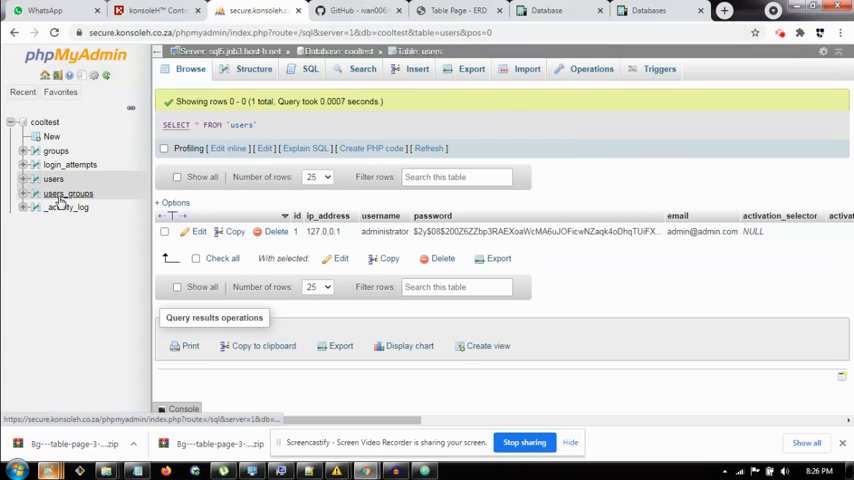
pyautogui.click(68, 193)
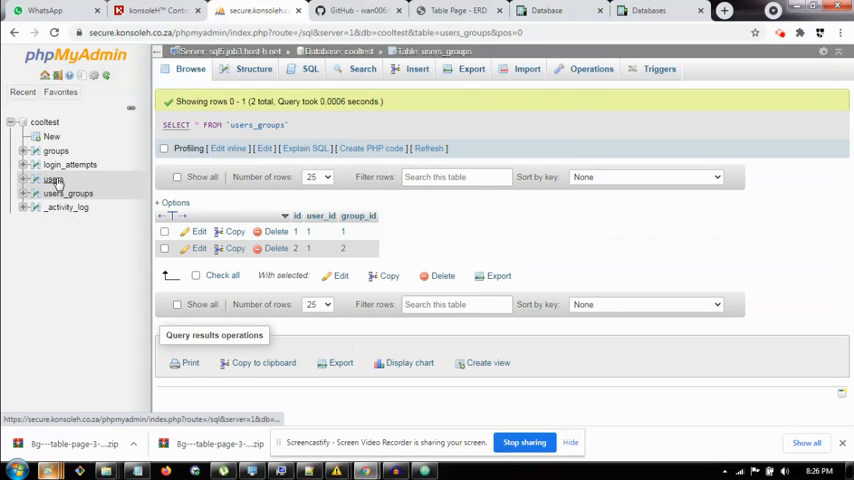
pyautogui.click(55, 150)
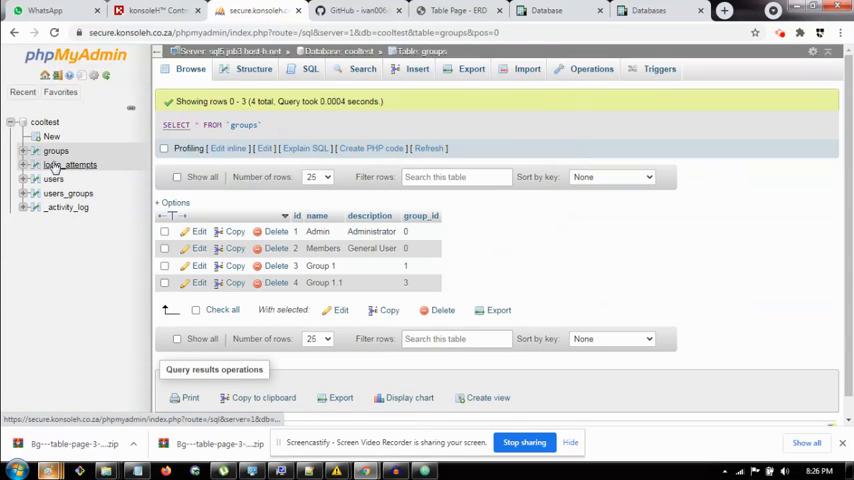
pyautogui.click(69, 164)
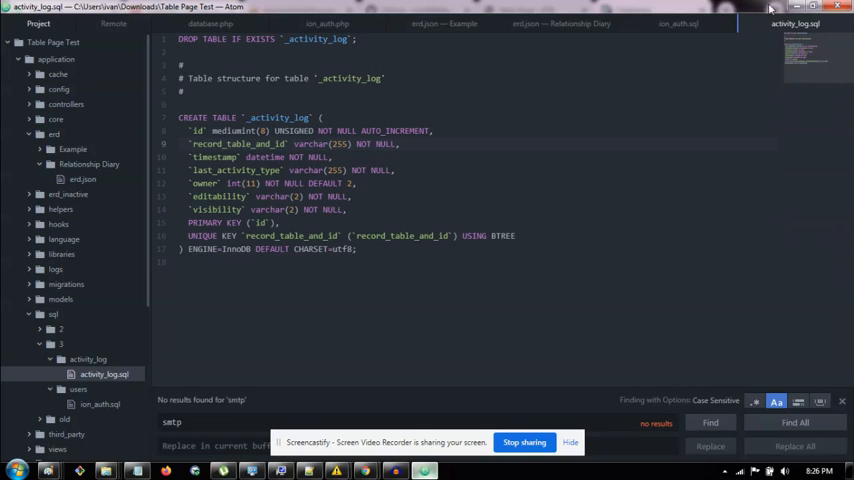
# - Switch to the Relationship Diary erd.json tab and begin selecting the bh entries
pyautogui.click(677, 23)
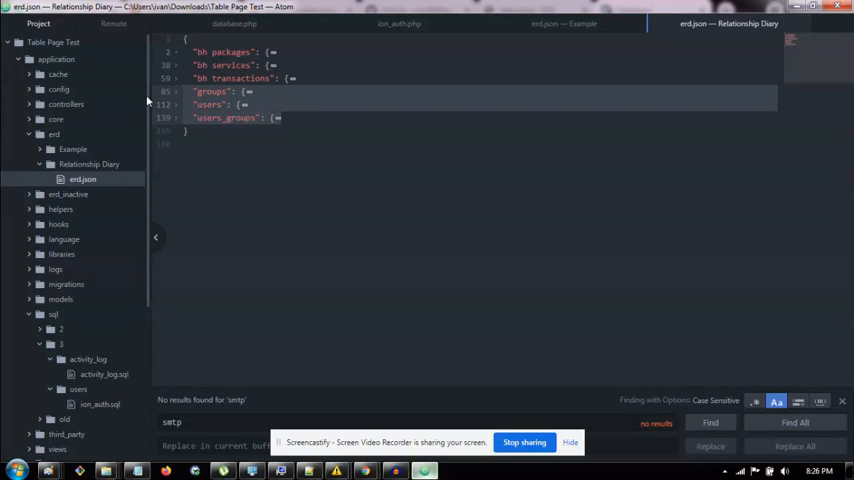
pyautogui.click(185, 91)
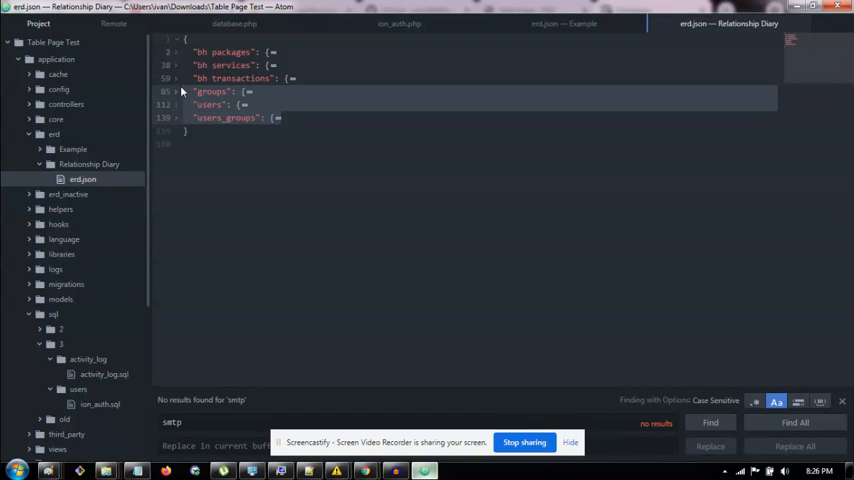
pyautogui.moveTo(183, 91)
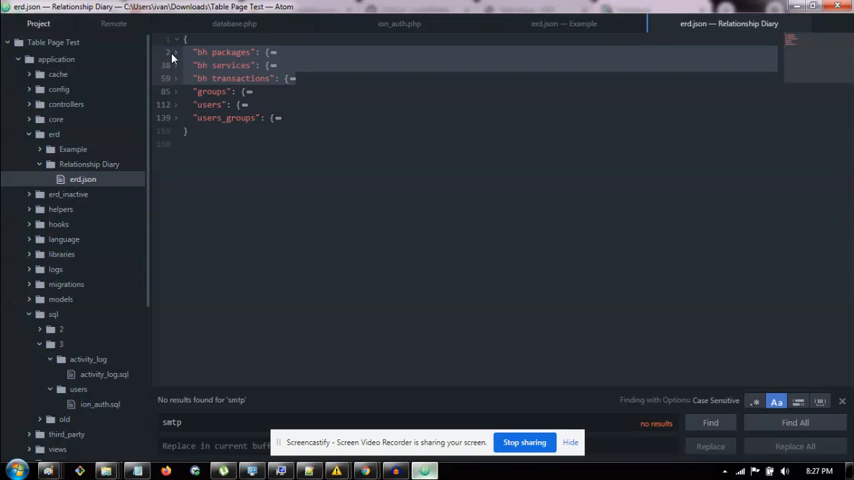
# - Delete the selected bh entries, paste a copy of users_groups, and unfold it
pyautogui.click(178, 52)
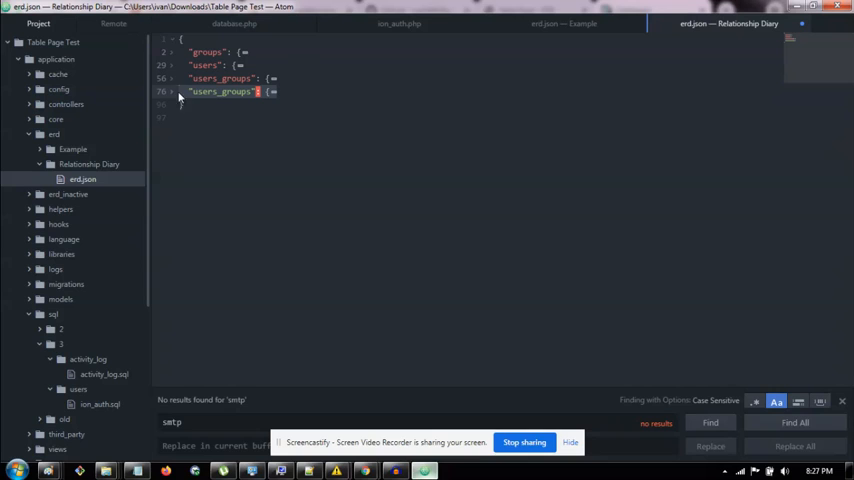
pyautogui.click(171, 91)
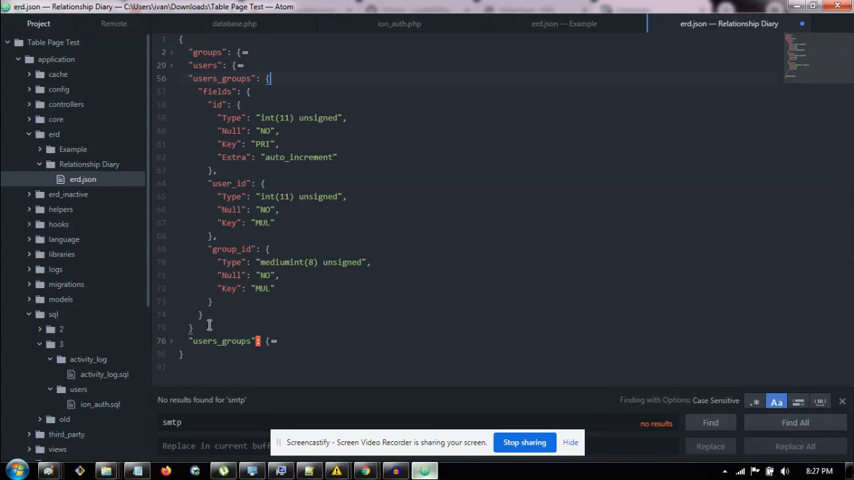